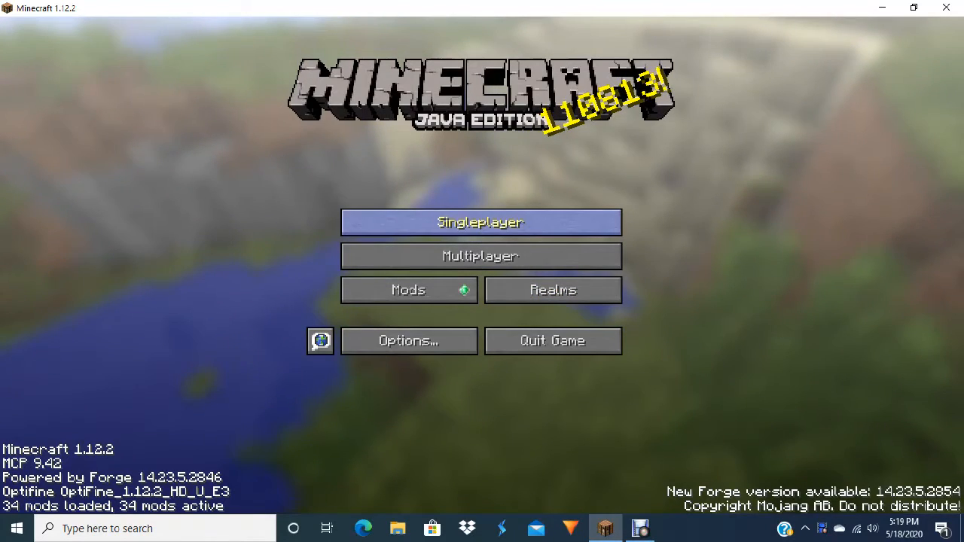
Open the Singleplayer world list from the title screen
left_click(482, 221)
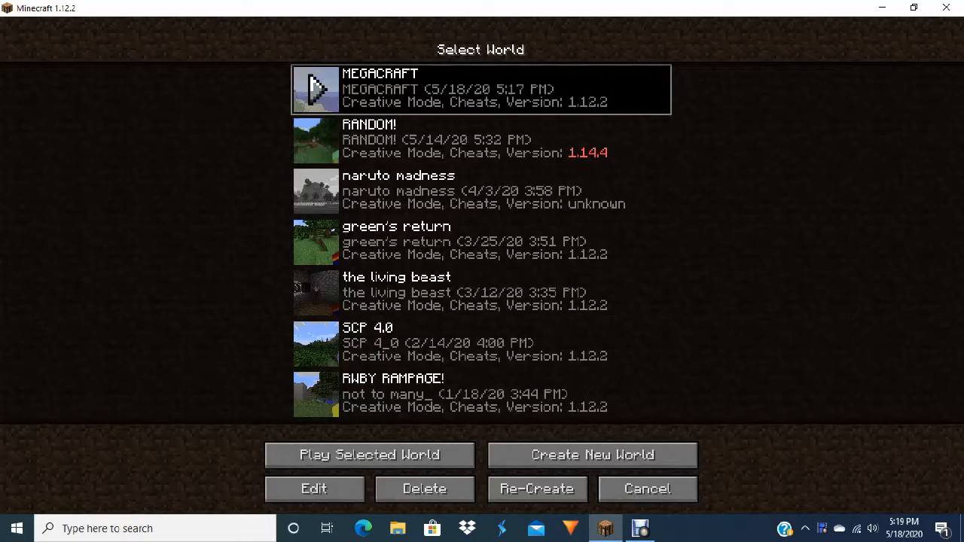
Play the selected MEGACRAFT world and inspect the burning netherrack
left_click(367, 455)
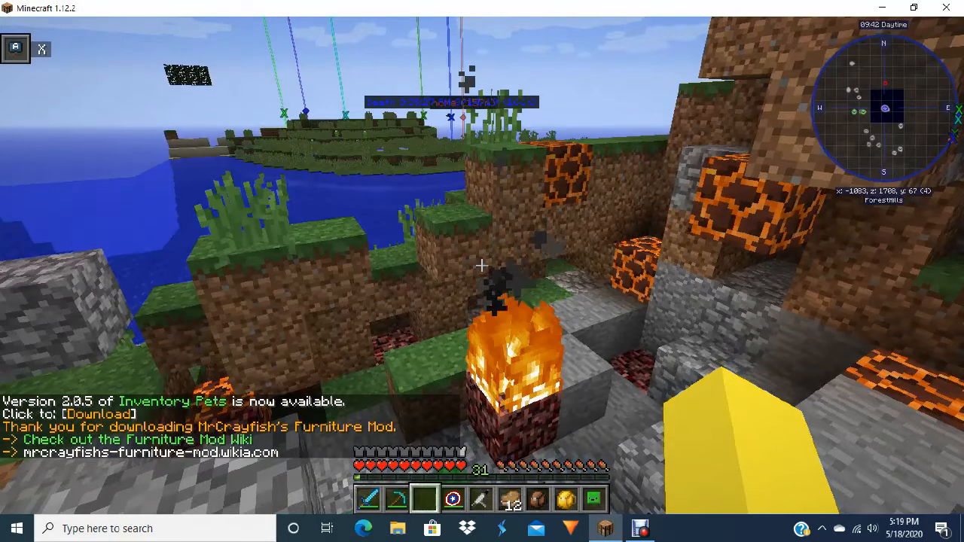
mouse_move(481, 264)
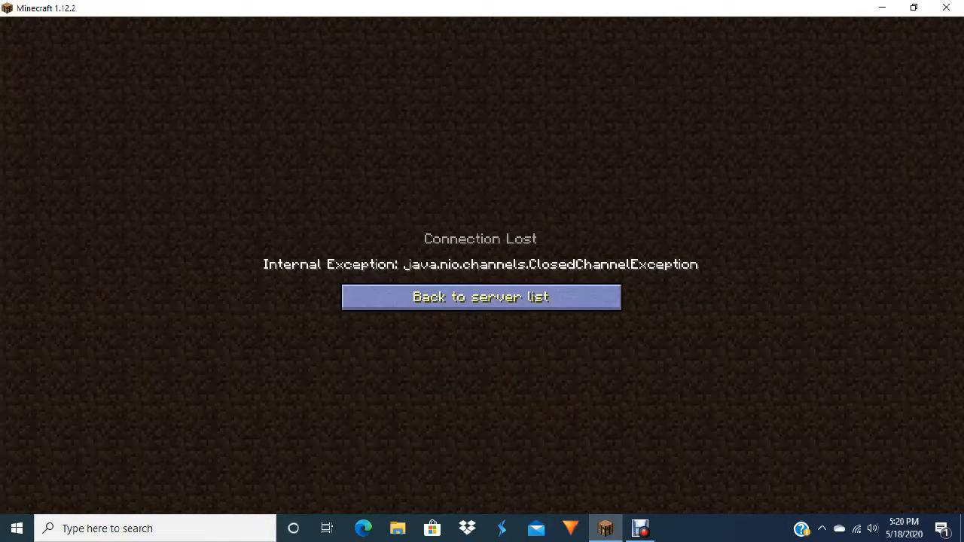
Leave the error, start a new world named 'showing' set to Hardcore
left_click(481, 297)
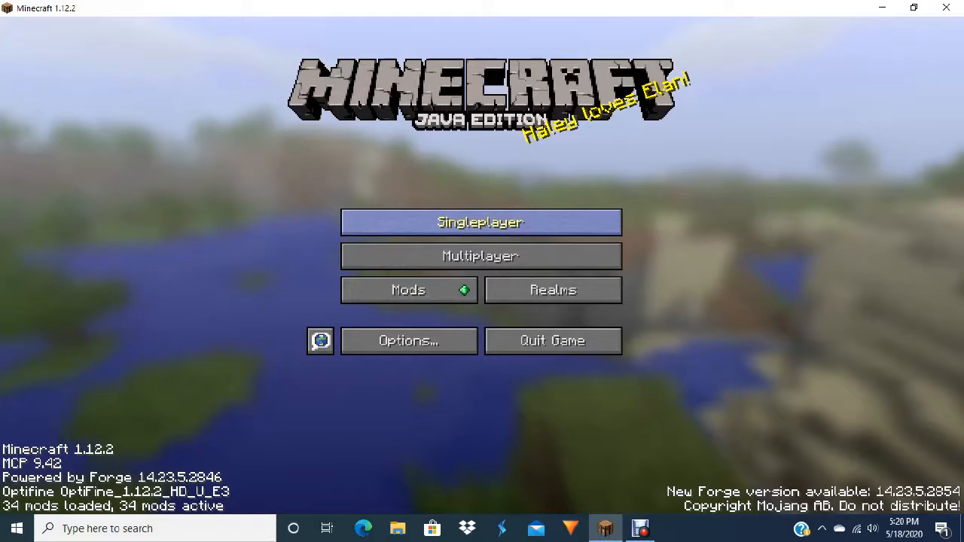
left_click(480, 222)
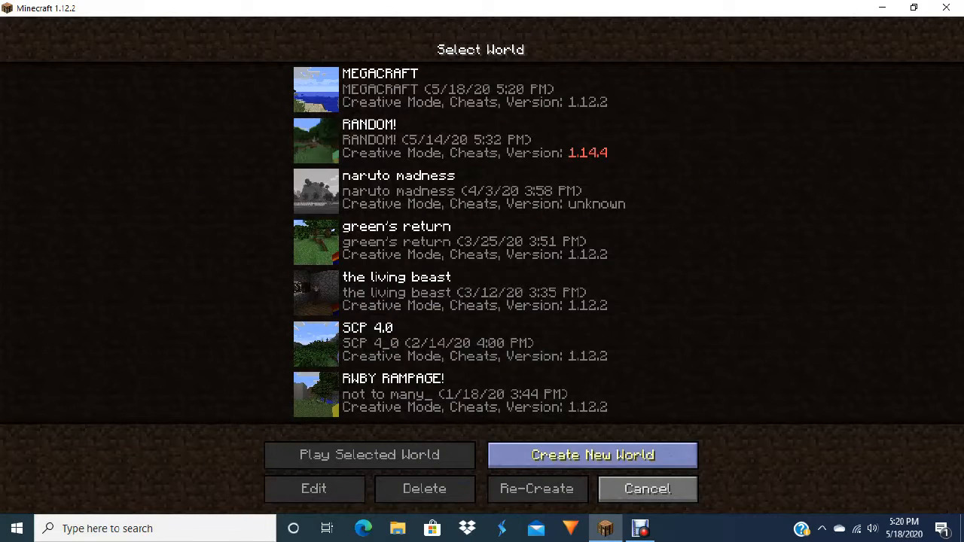
left_click(593, 455)
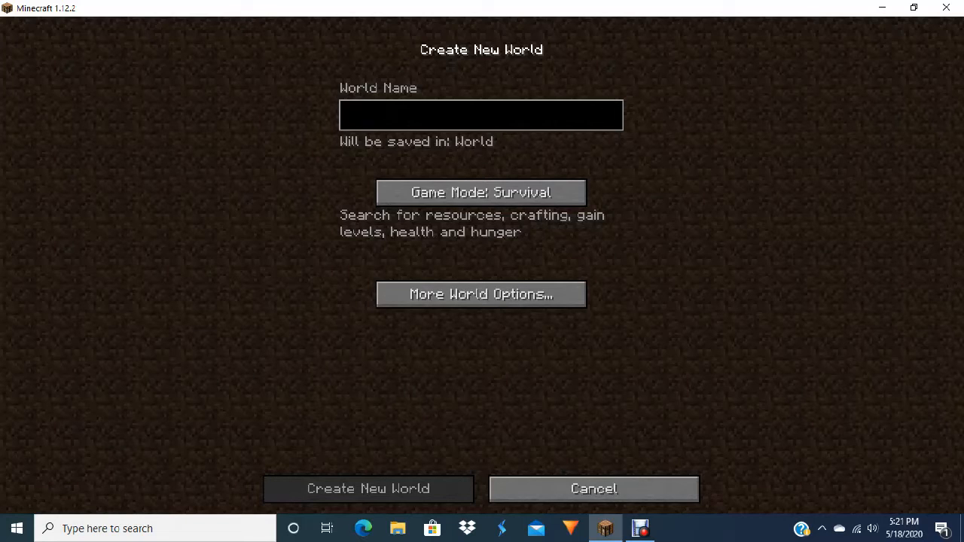
type("showing")
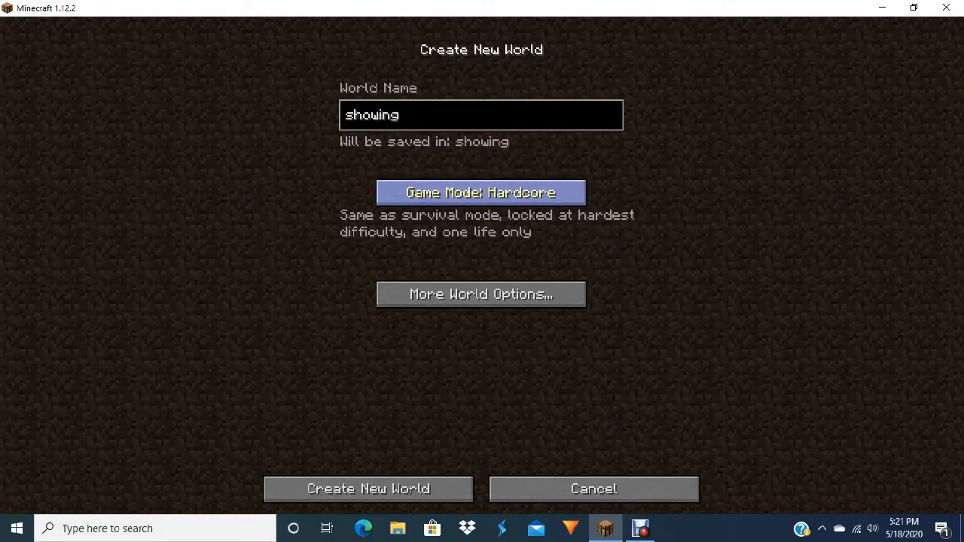
Create the Hardcore 'showing' world and wait until it loads in a forest
left_click(367, 488)
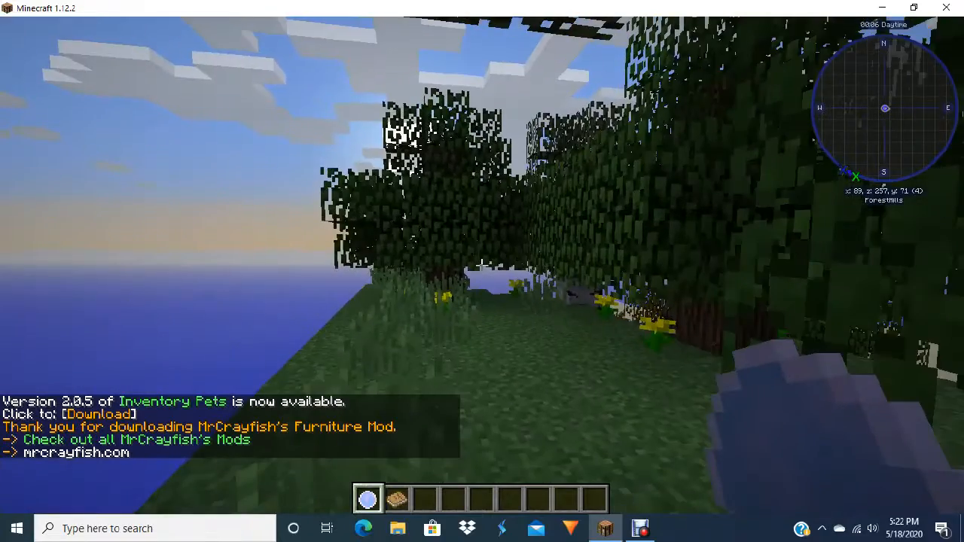
Search 'nether' in the creative inventory and put netherrack in the hotbar
key("e")
type("fl")
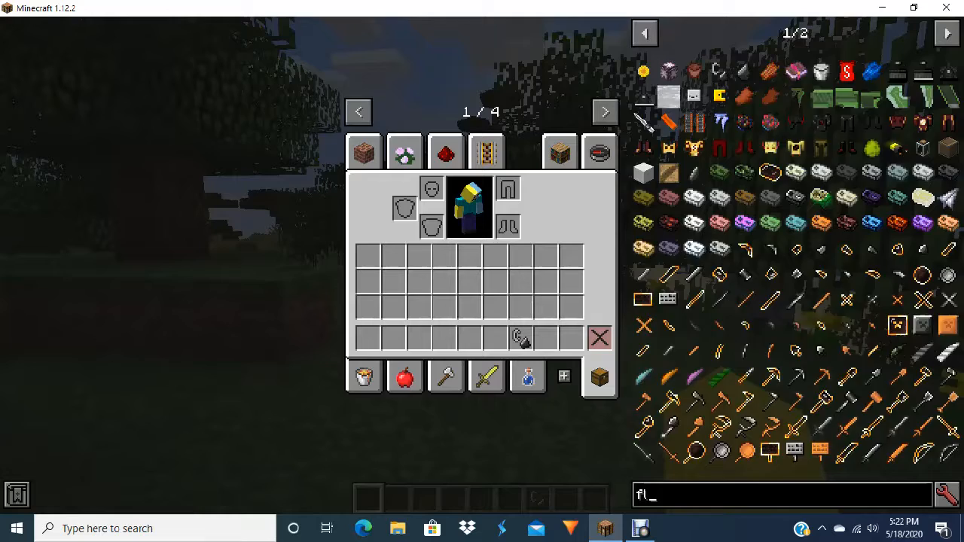
type("nether")
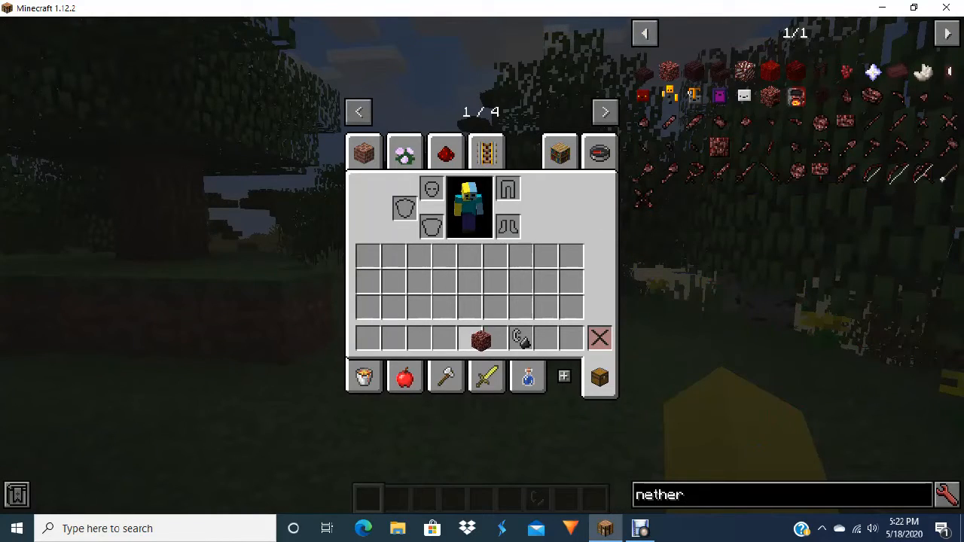
key("Escape")
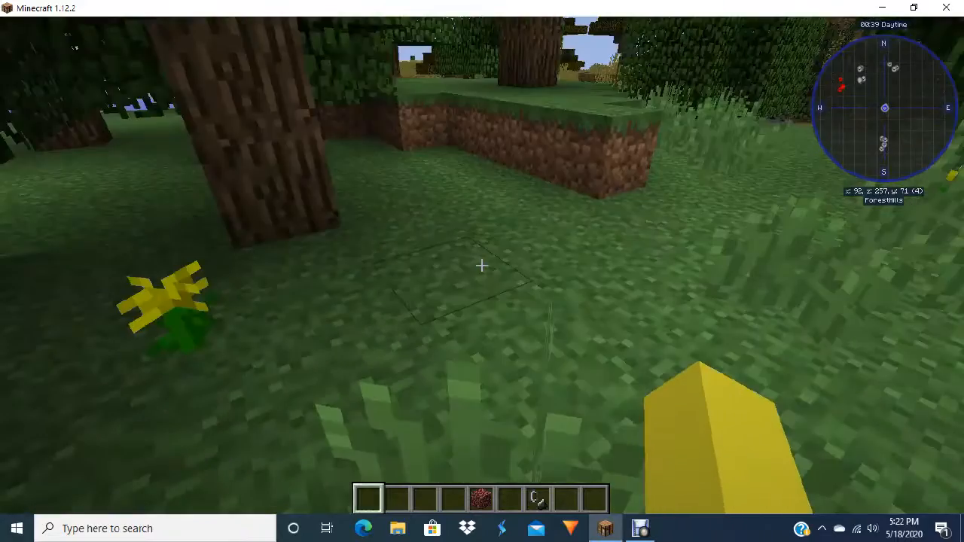
Place netherrack on the grass and light it with flint and steel
left_click(482, 265)
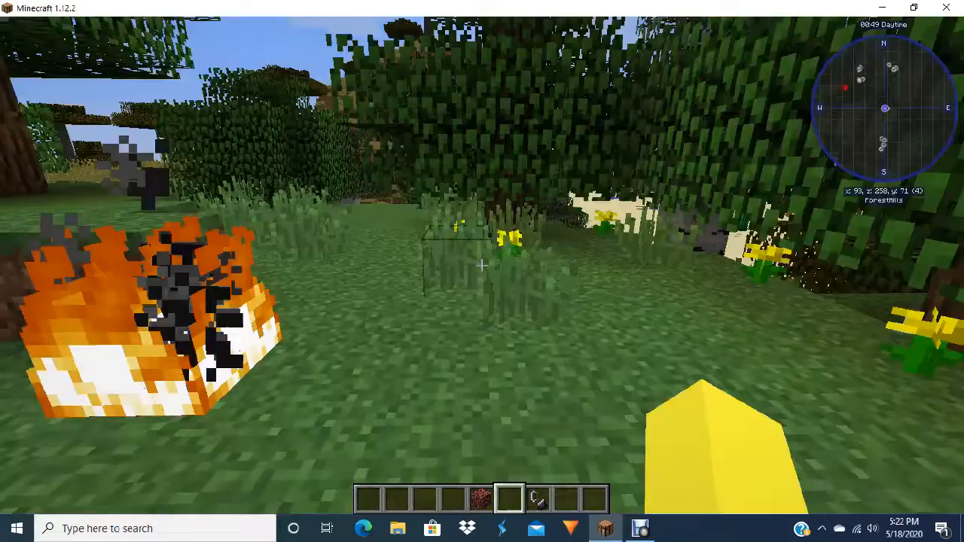
Pause and resume the game, then walk toward the chickens in the savanna
key("Escape")
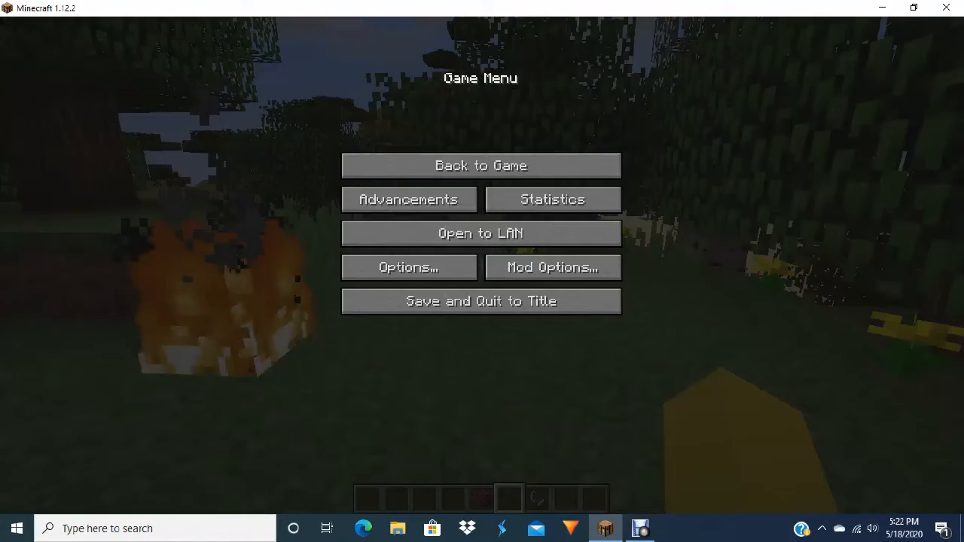
mouse_move(408, 199)
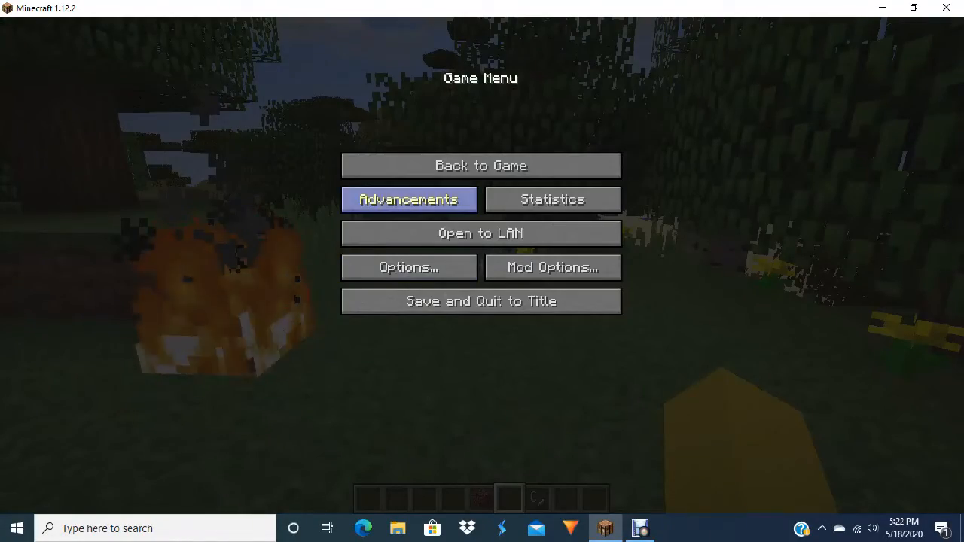
left_click(480, 166)
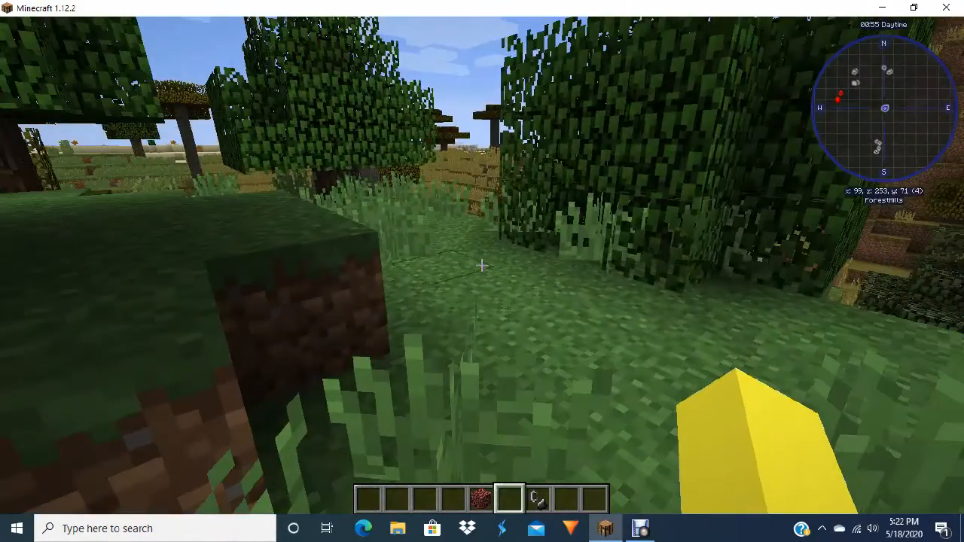
mouse_move(480, 267)
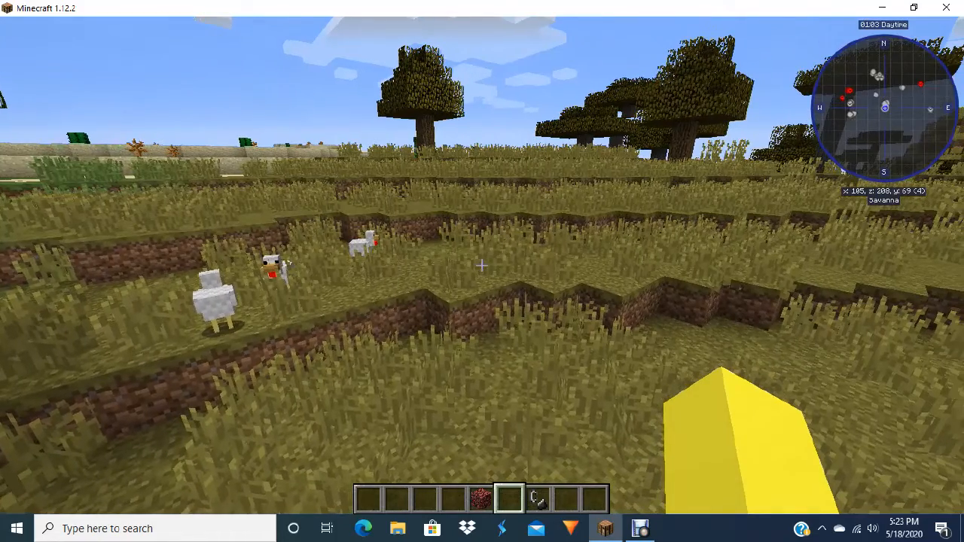
mouse_move(482, 267)
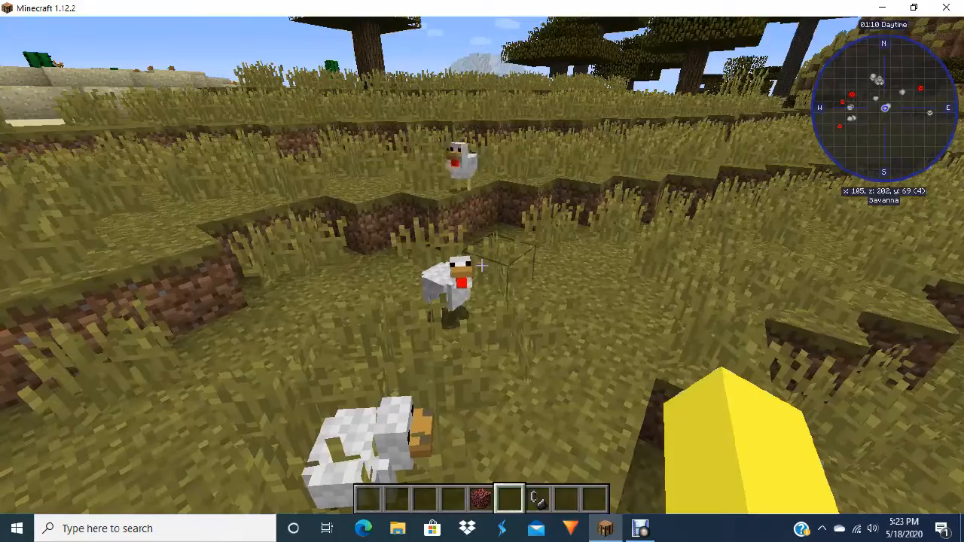
Save and quit the showing world, then load another world until Connection Lost appears
key("Escape")
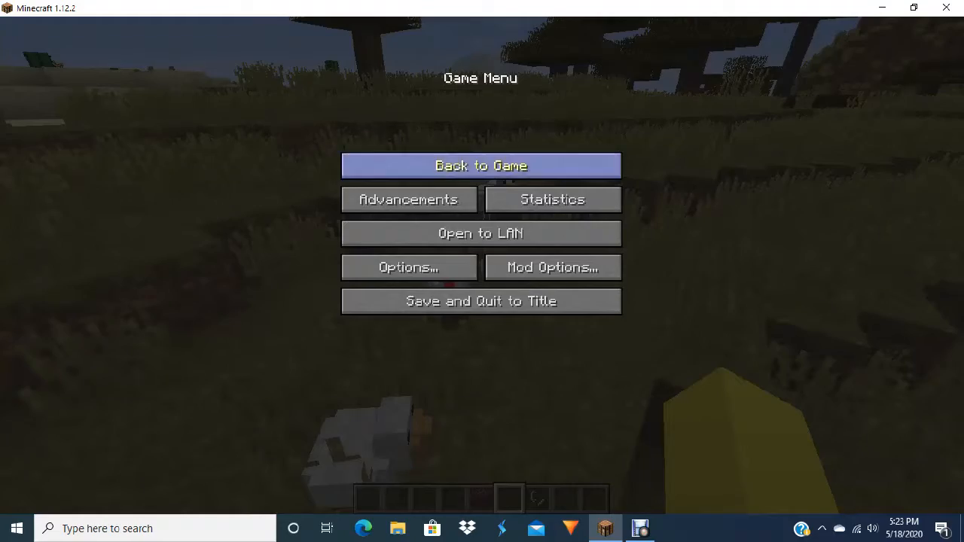
left_click(481, 165)
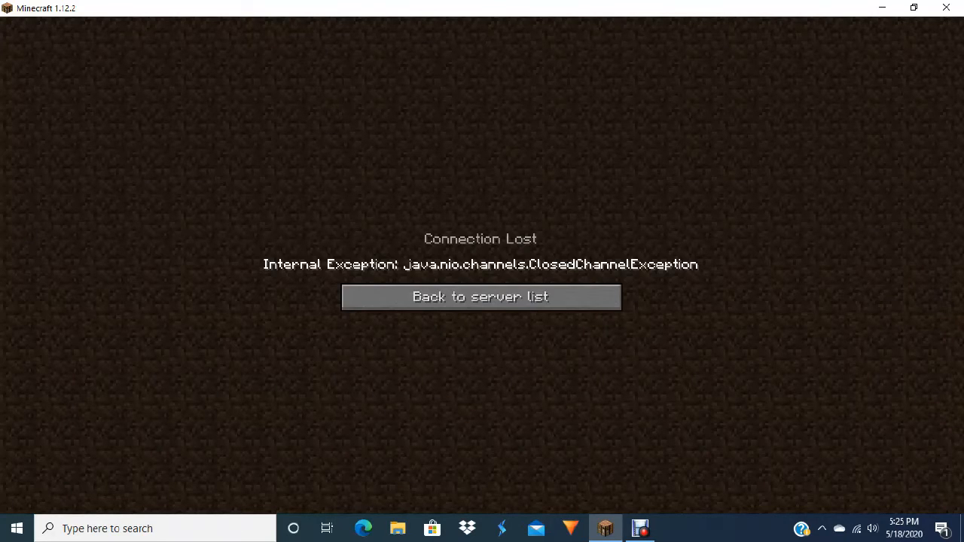
Return to the world list and relaunch MEGACRAFT until it crashes again
left_click(479, 296)
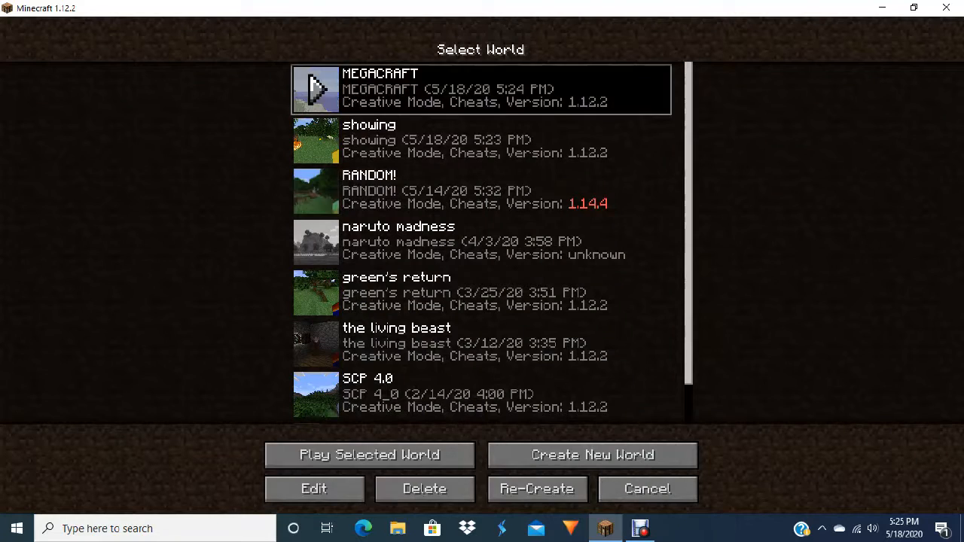
left_click(363, 455)
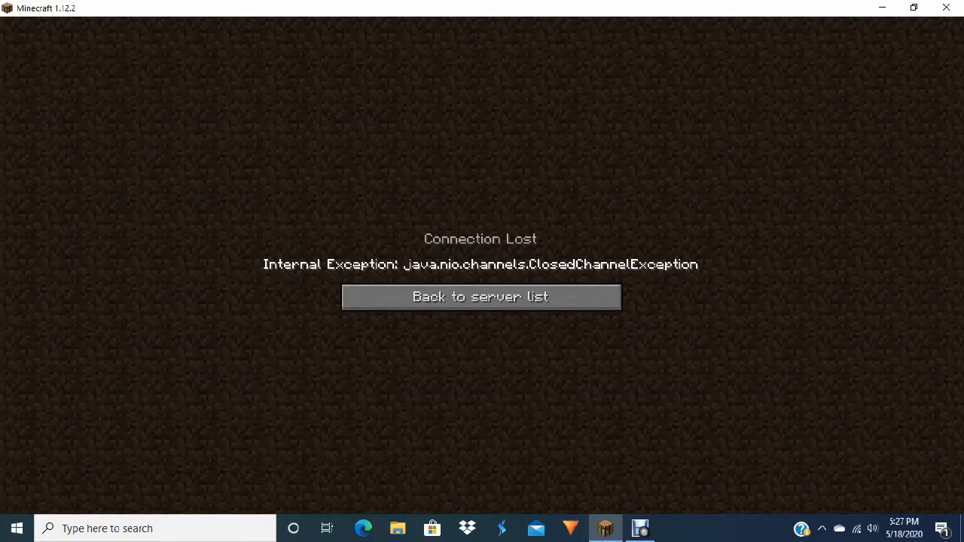
Dismiss the connection error, reopen Singleplayer and launch the 'showing' world
left_click(480, 296)
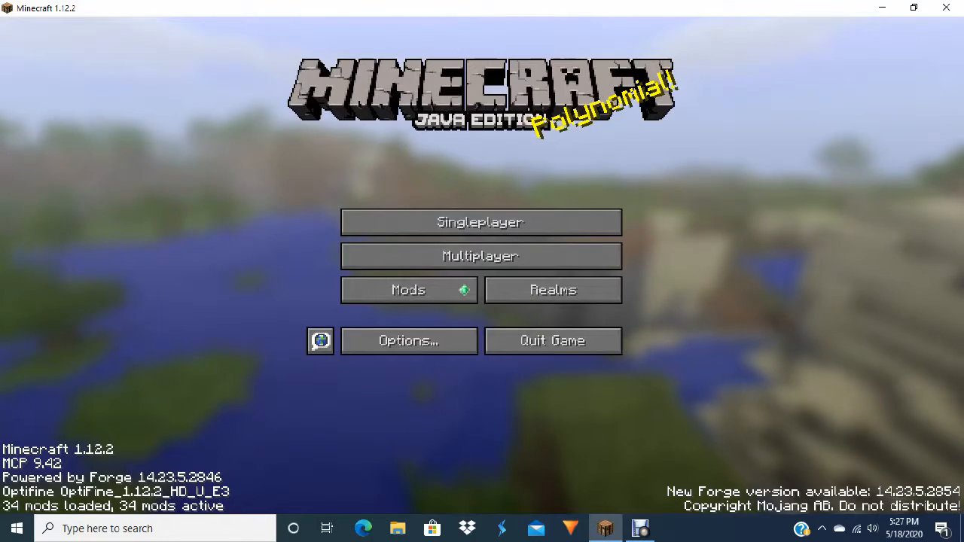
left_click(481, 221)
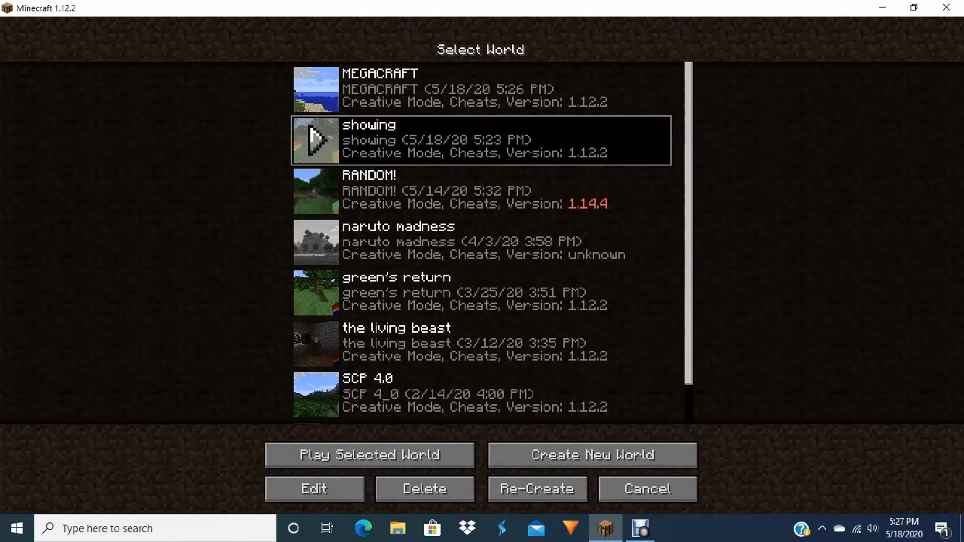
left_click(368, 455)
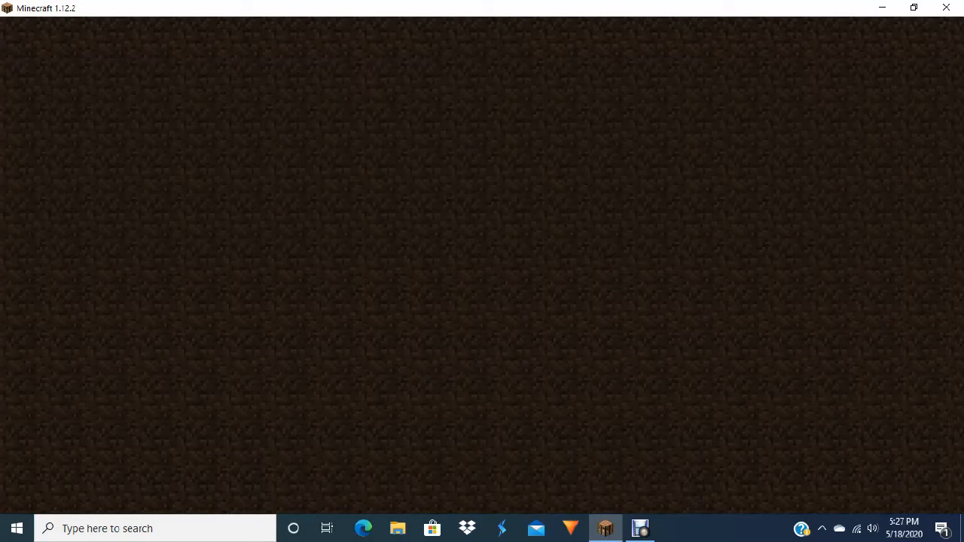